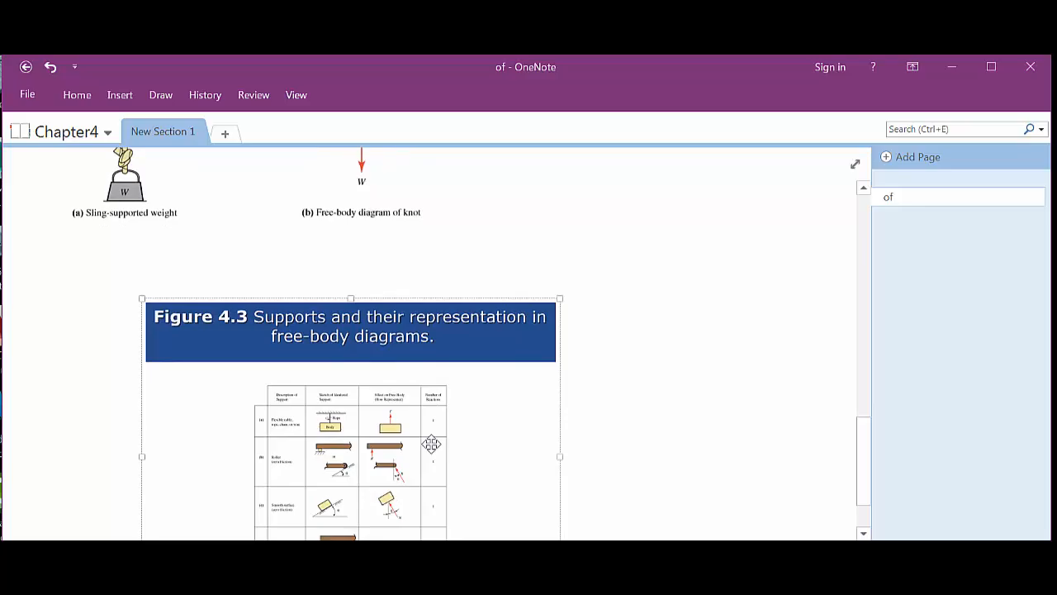
# - Scroll down the page until the Figure 4.3 supports table and its free-body representations are in view
pyautogui.scroll(-3)
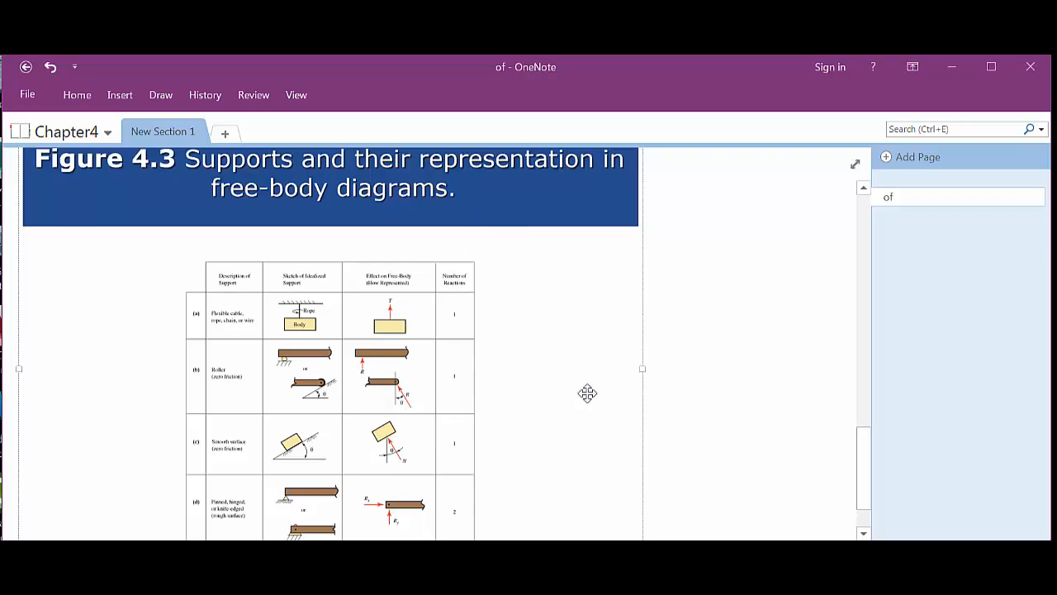
pyautogui.scroll(-3)
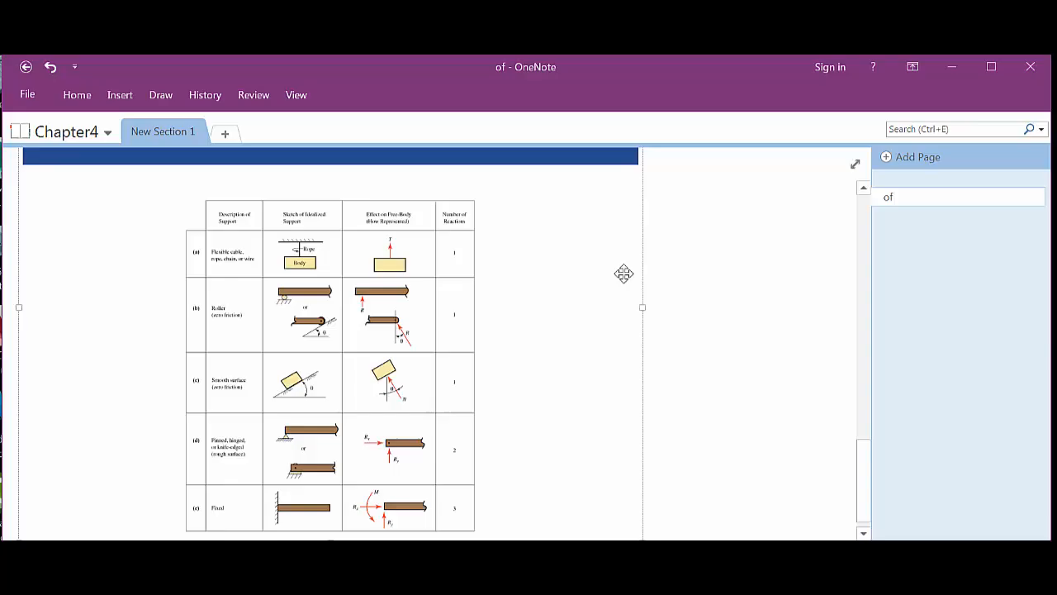
pyautogui.moveTo(341, 255)
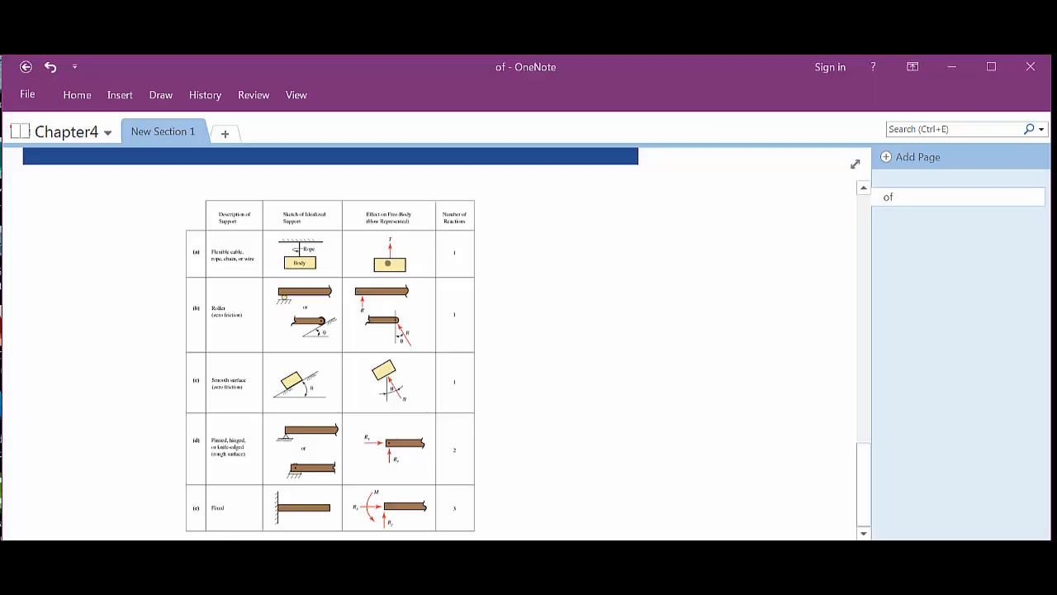
# - Ink a cable free-body point with an upward force arrow and a downward arrow labelled W
pyautogui.moveTo(515, 207); pyautogui.dragTo(512, 248)
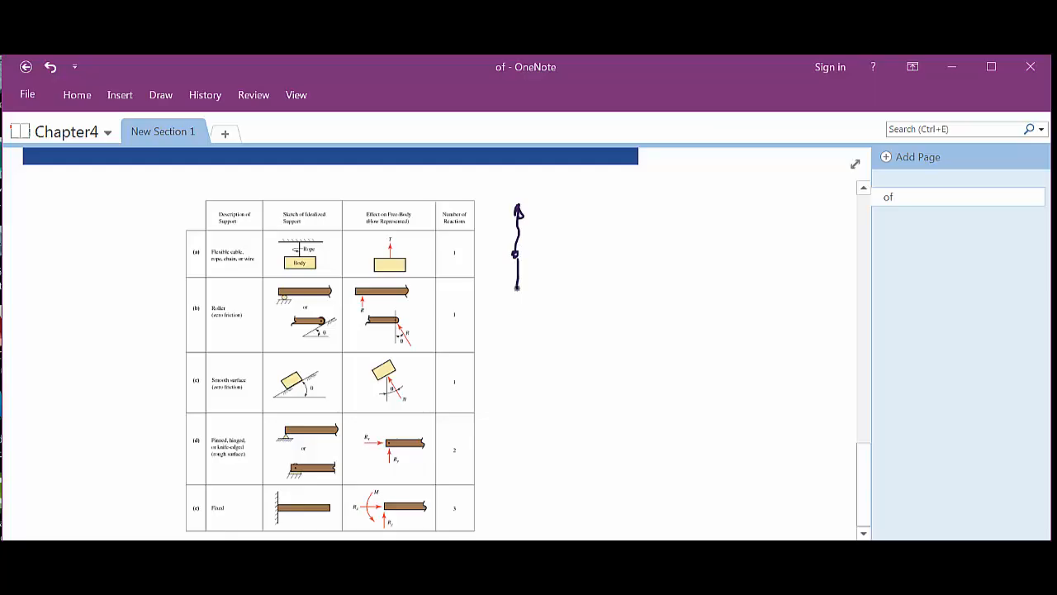
pyautogui.moveTo(516, 273); pyautogui.dragTo(546, 284)
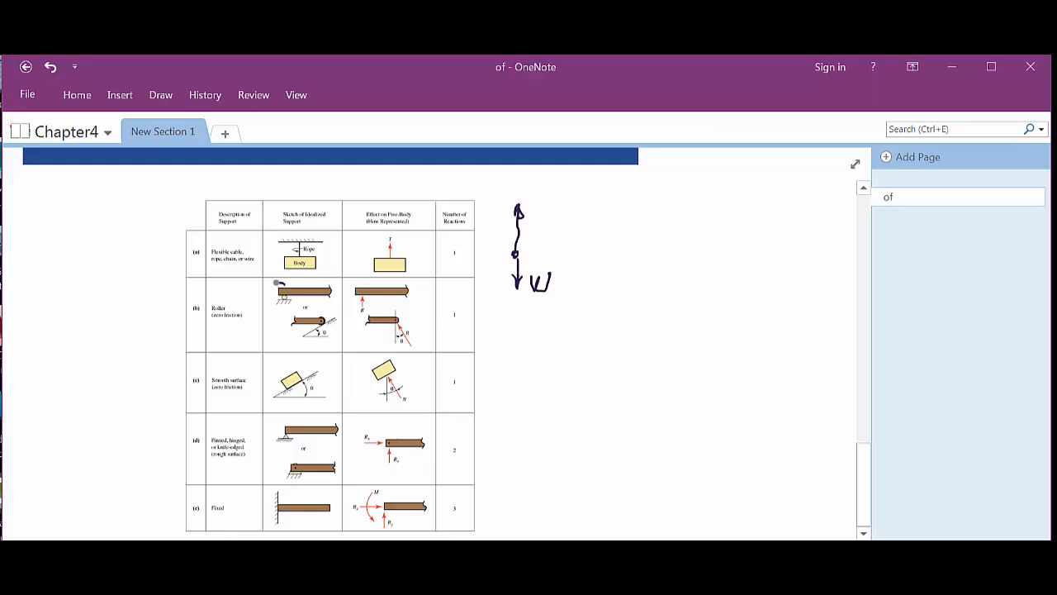
# - Circle the table's roller image and ink a beam on a roller, an inclined roller and a wall support
pyautogui.moveTo(598, 301); pyautogui.dragTo(615, 295)
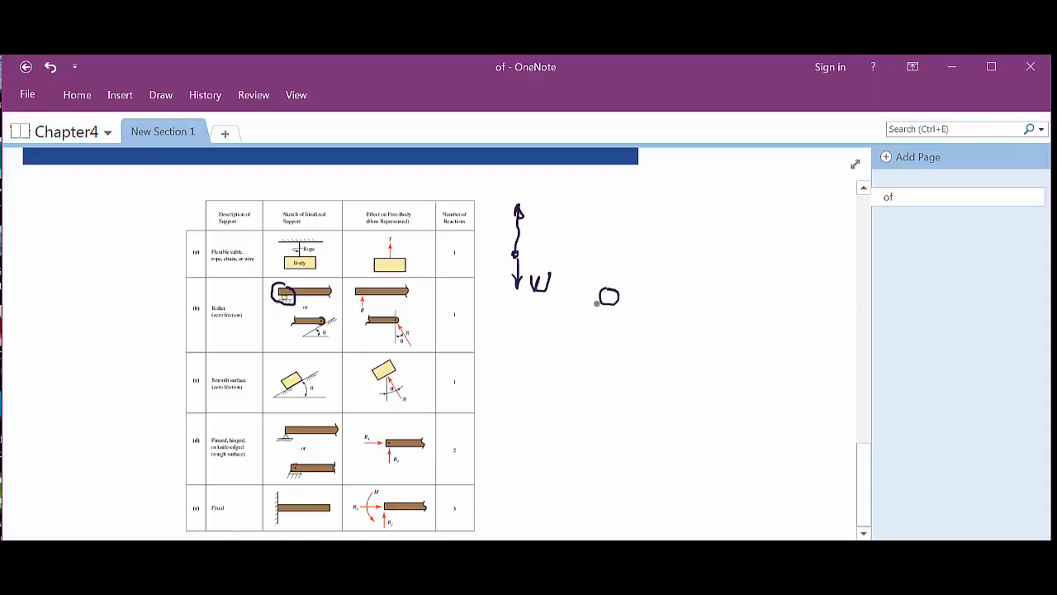
pyautogui.moveTo(582, 318); pyautogui.dragTo(636, 297)
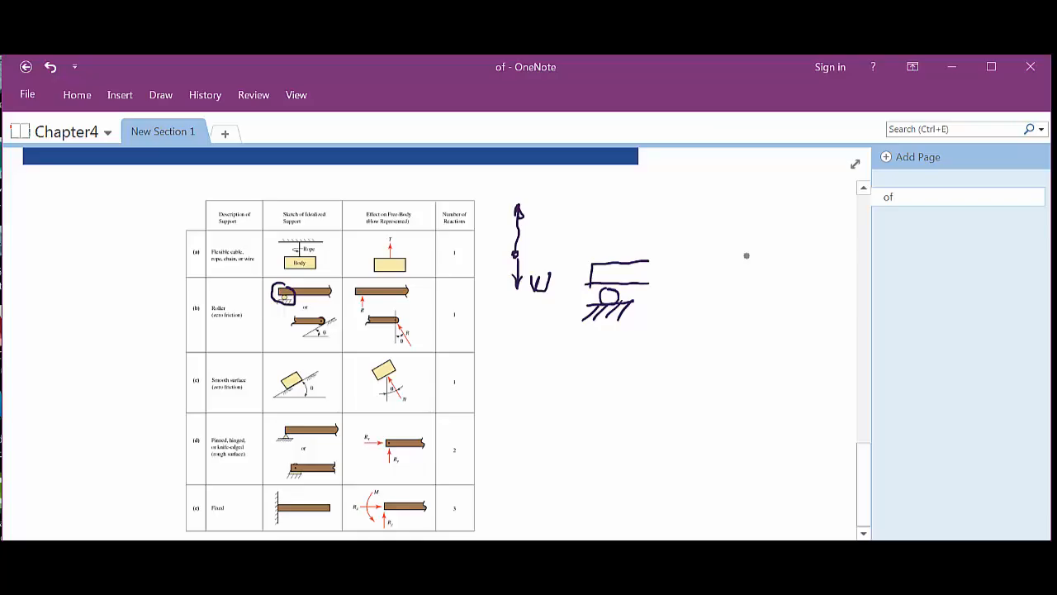
pyautogui.moveTo(746, 223); pyautogui.dragTo(773, 289)
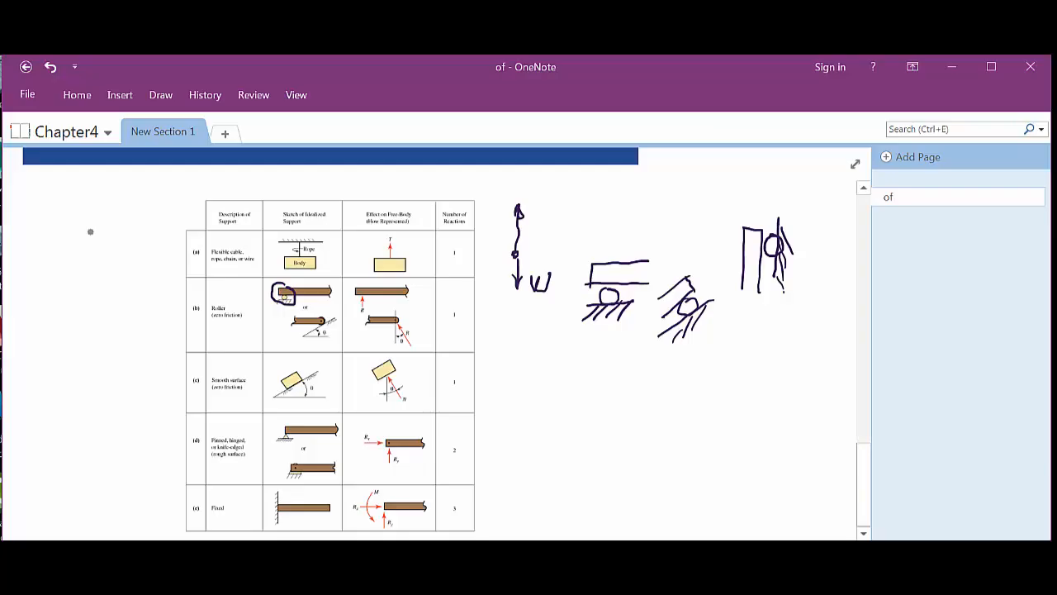
# - Ink a block-on-incline sketch with 60°/30°/10° angle labels, then erase the whole sketch
pyautogui.moveTo(33, 221); pyautogui.dragTo(128, 314)
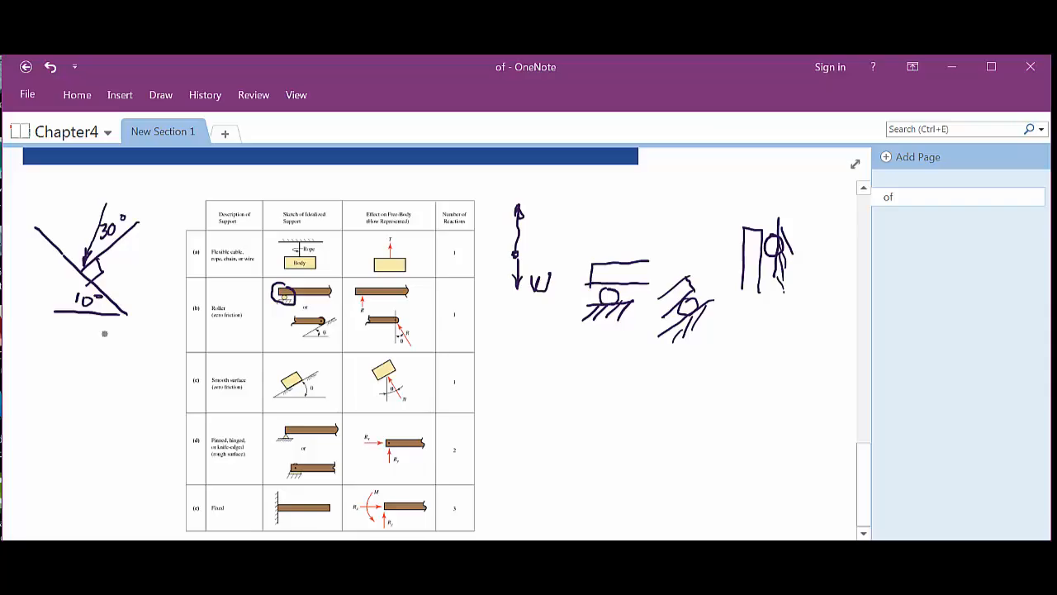
pyautogui.moveTo(8, 271); pyautogui.dragTo(74, 270)
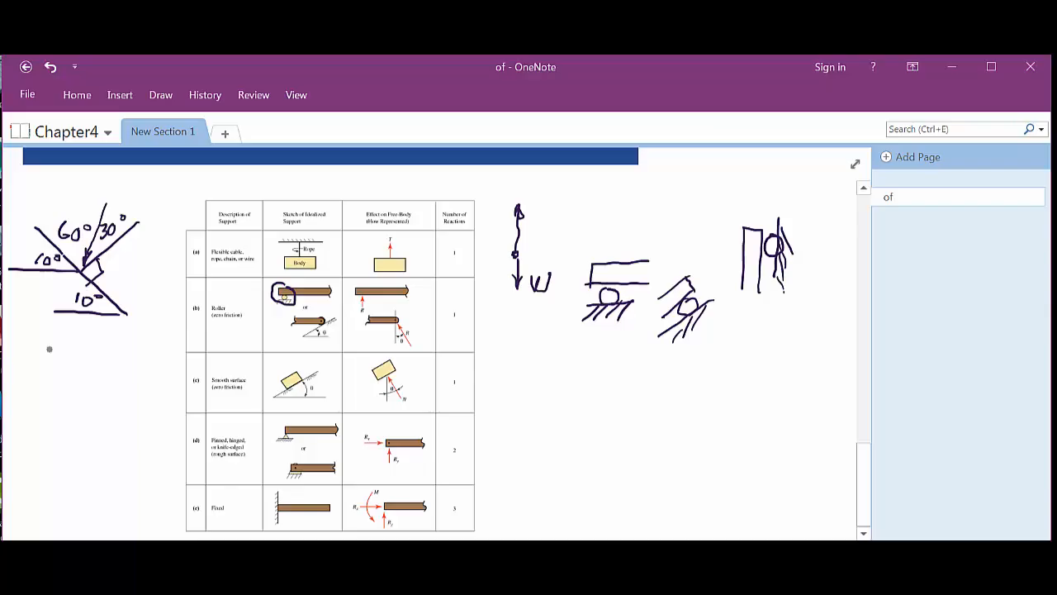
pyautogui.moveTo(67, 339); pyautogui.dragTo(66, 413)
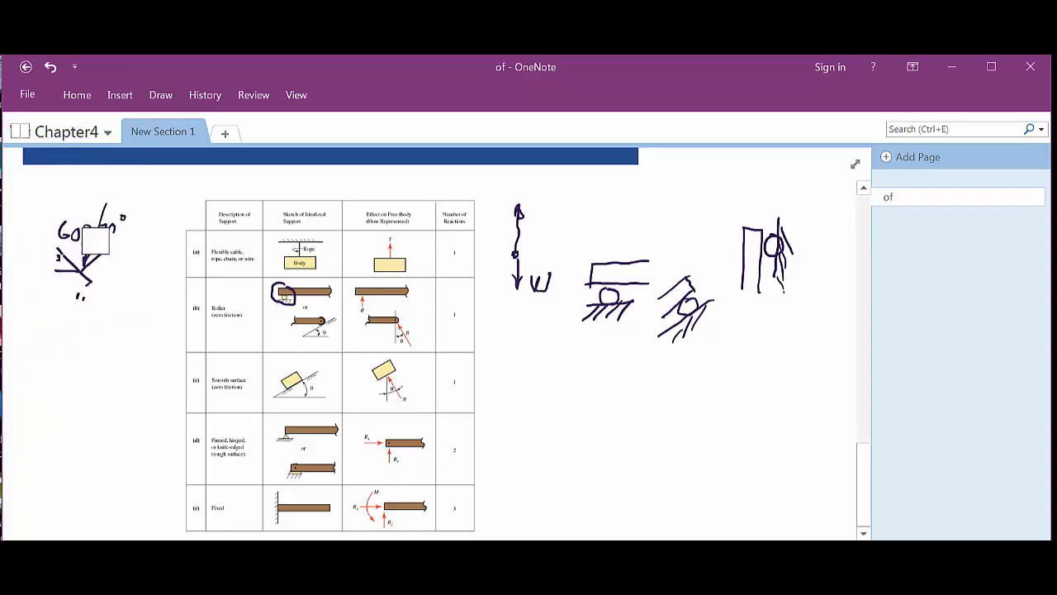
pyautogui.click(160, 94)
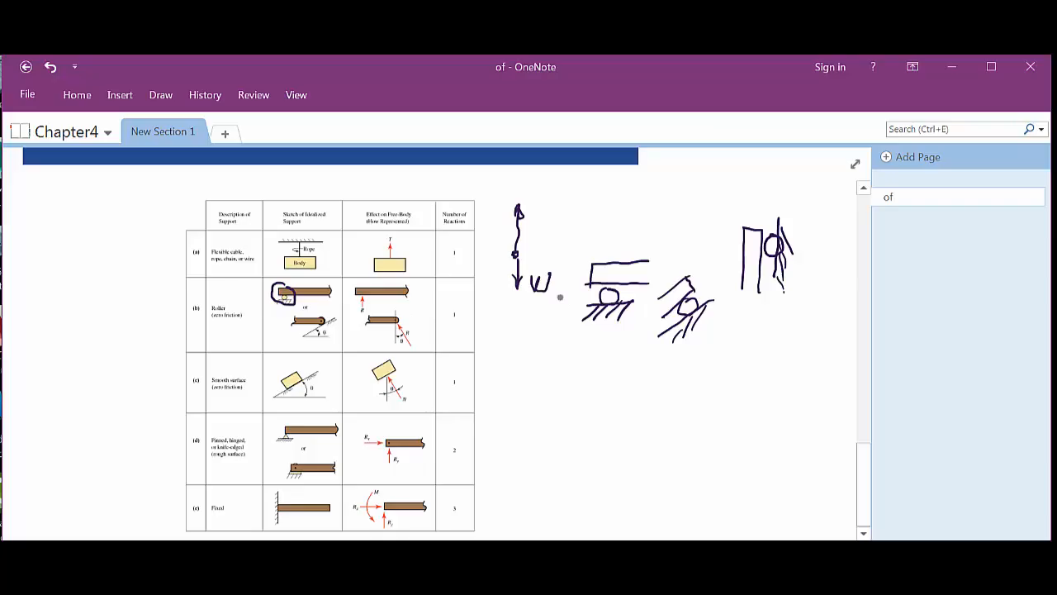
# - Write x = 0 with an upward reaction arrow under the roller sketch and extend the wall-pin sketch
pyautogui.moveTo(604, 311); pyautogui.dragTo(605, 364)
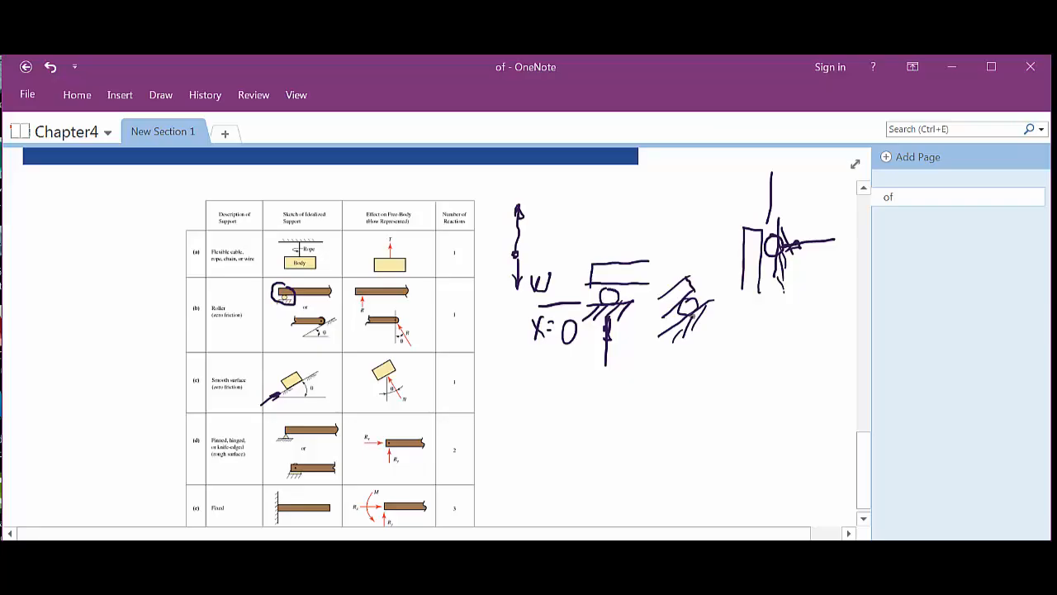
# - Ink reaction marks on the inclined roller sketch and a slanted force line on the smooth-surface row
pyautogui.moveTo(727, 281); pyautogui.dragTo(681, 346)
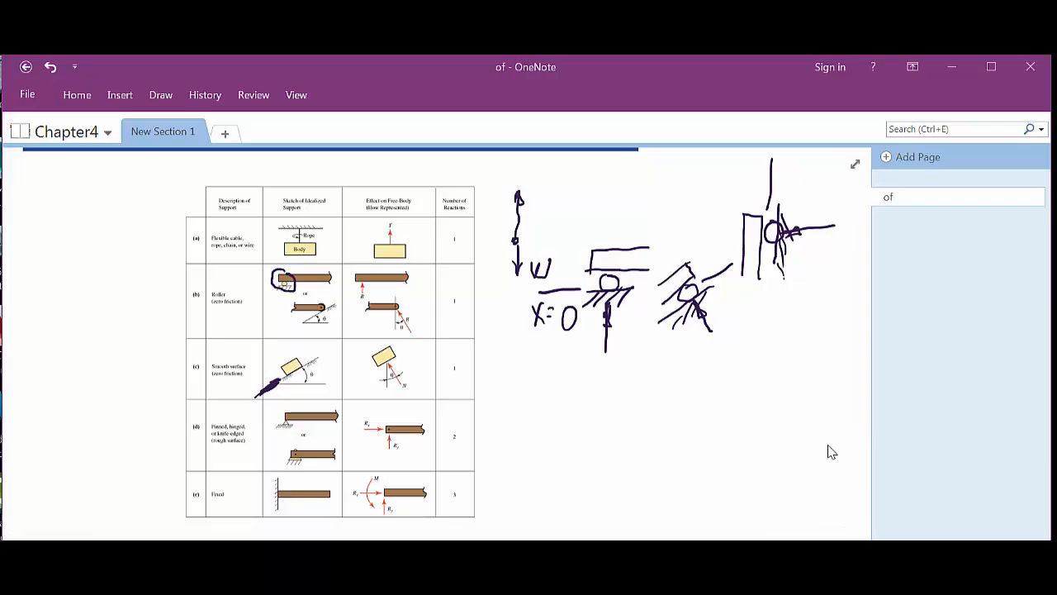
# - Ink a horizontal pinned beam below the diagrams with arrows labelled Fx and Fy and a slanted line
pyautogui.moveTo(543, 416); pyautogui.dragTo(591, 413)
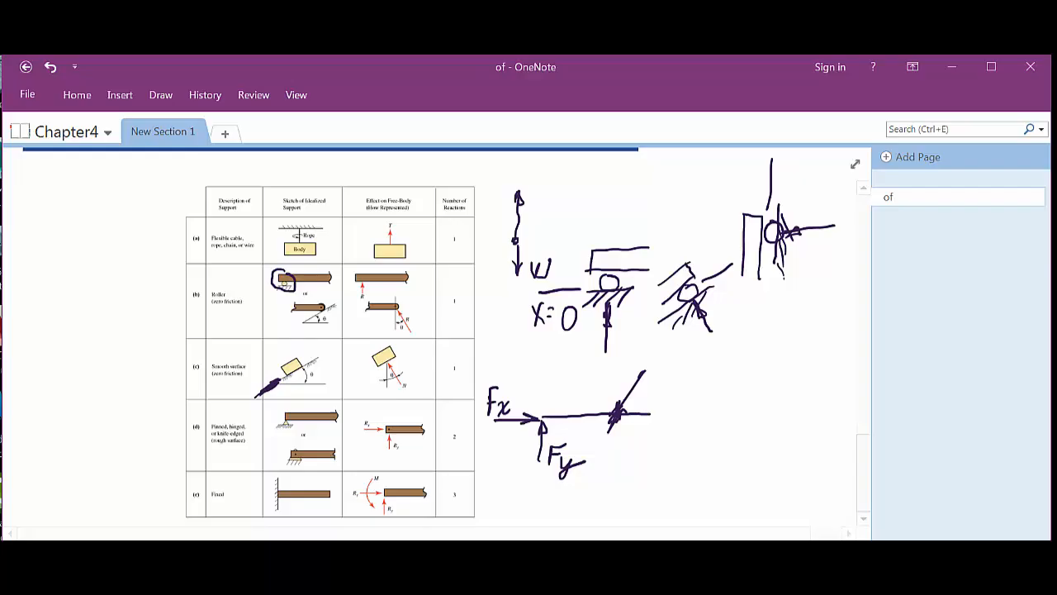
# - Erase the slanted end stroke and ink a downward force arrow onto the pinned beam
pyautogui.click(160, 94)
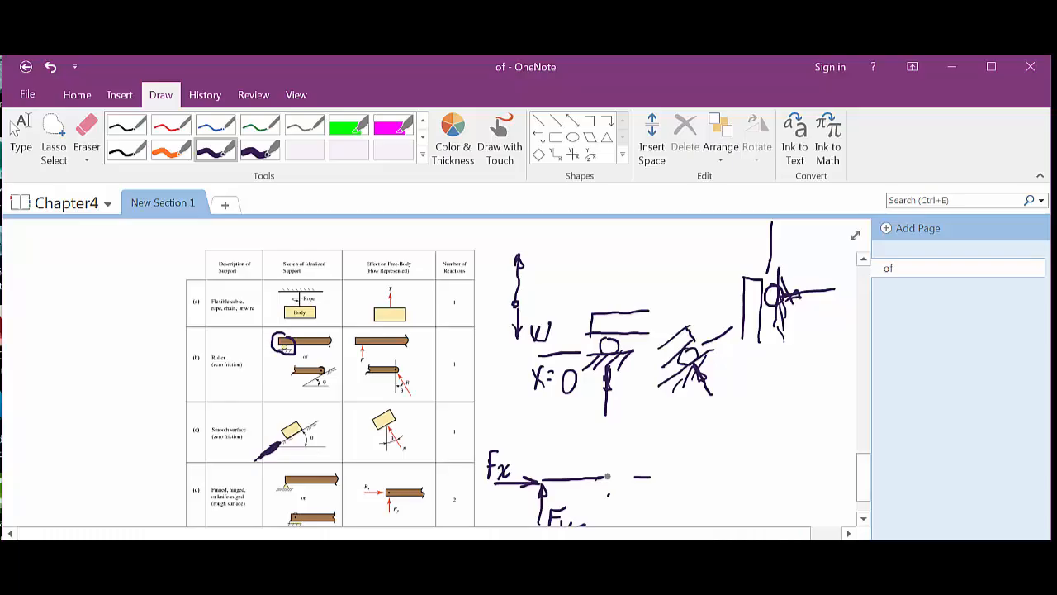
pyautogui.moveTo(565, 416); pyautogui.dragTo(595, 475)
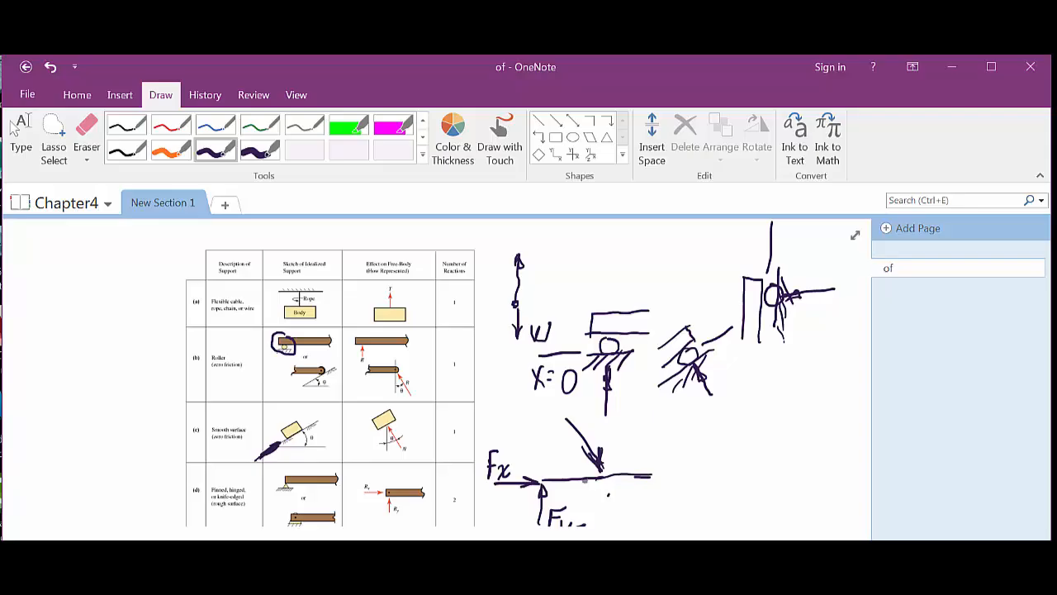
pyautogui.moveTo(542, 413); pyautogui.dragTo(598, 405)
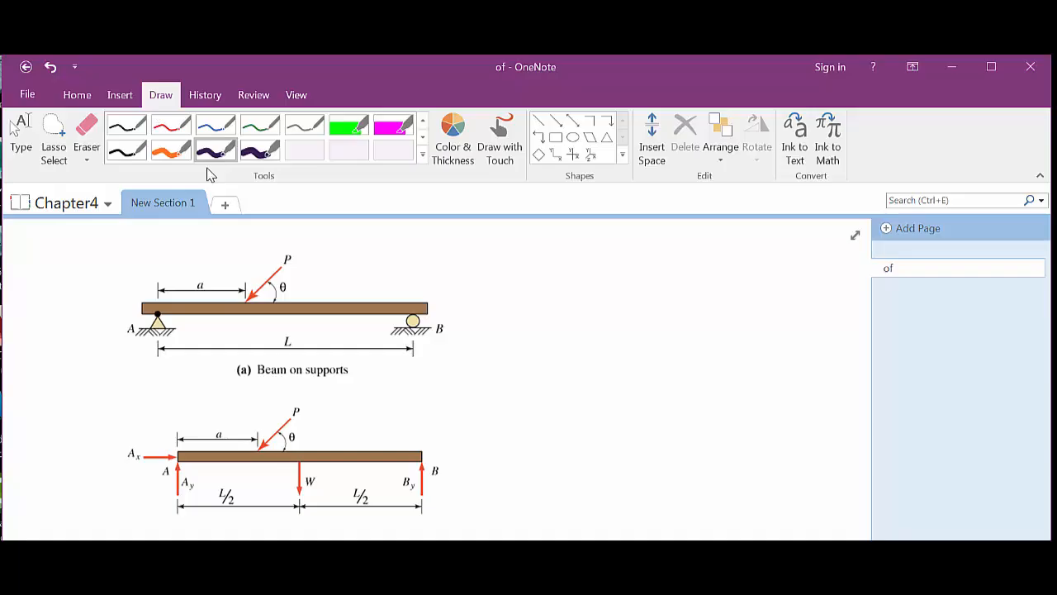
pyautogui.moveTo(218, 175)
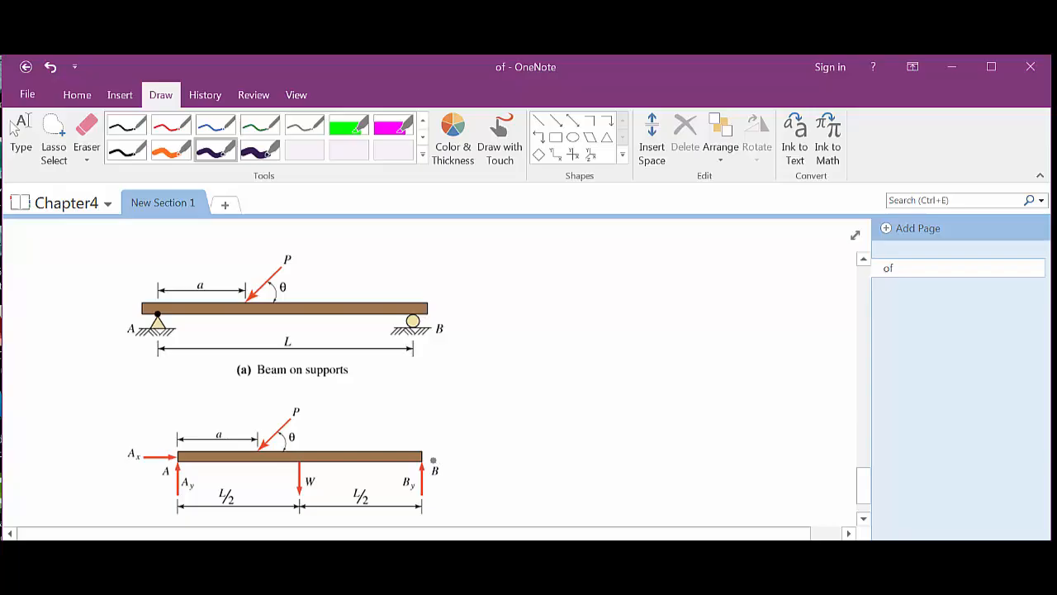
# - Handwrite P sin θ and P cos θ components beside force P on the free-body diagram
pyautogui.moveTo(446, 443); pyautogui.dragTo(512, 459)
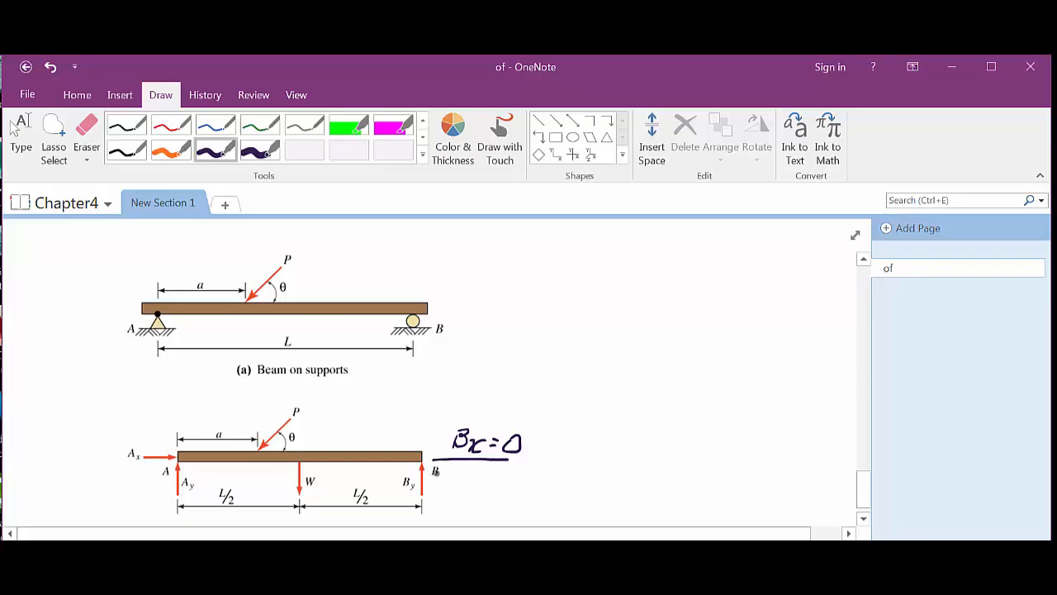
pyautogui.moveTo(273, 388); pyautogui.dragTo(261, 449)
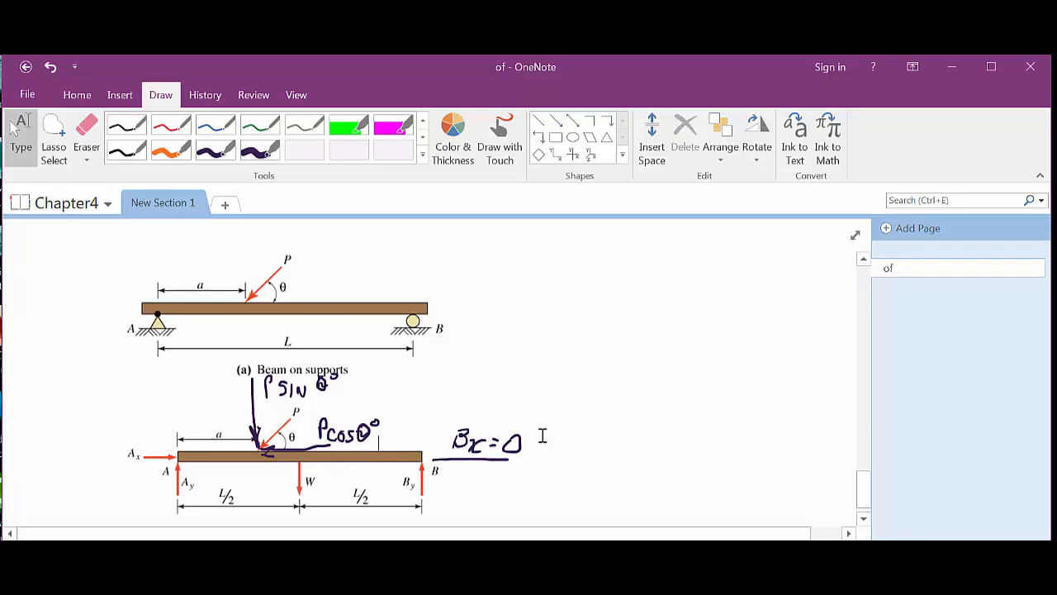
# - Scroll down to the beam-with-column example with the inclined roller at B and its free-body diagram
pyautogui.scroll(-3)
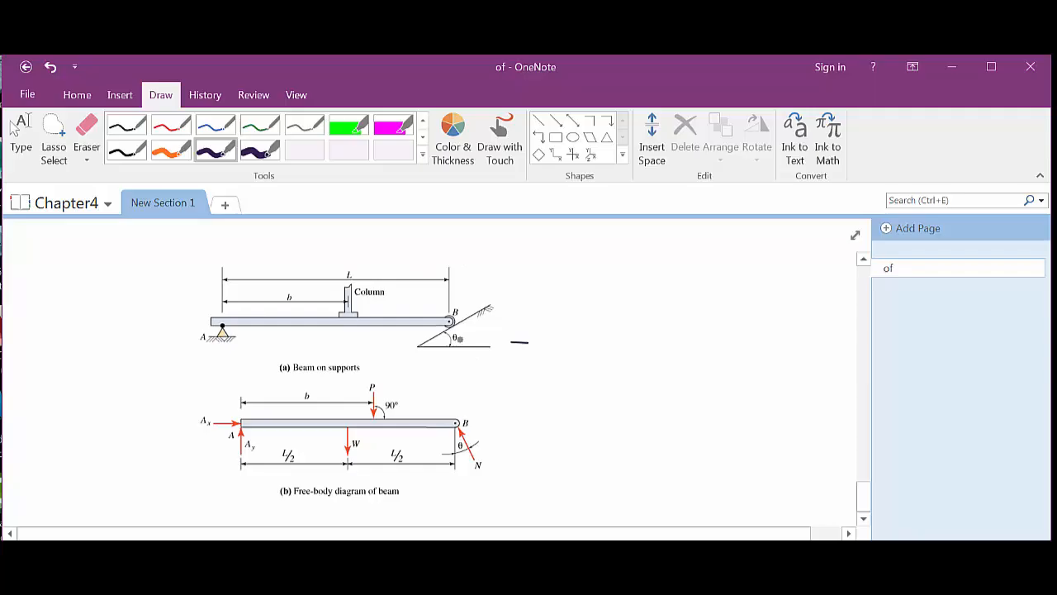
# - Ink the incline geometry at roller B with perpendicular lines, '?' and θ angle labels
pyautogui.moveTo(450, 339); pyautogui.dragTo(493, 377)
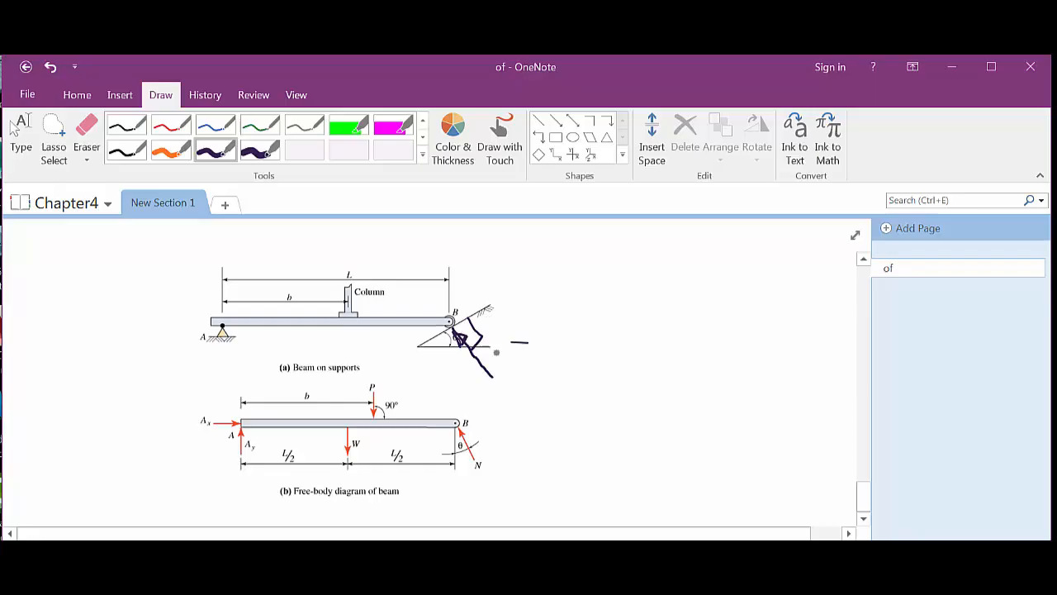
pyautogui.moveTo(460, 313); pyautogui.dragTo(509, 281)
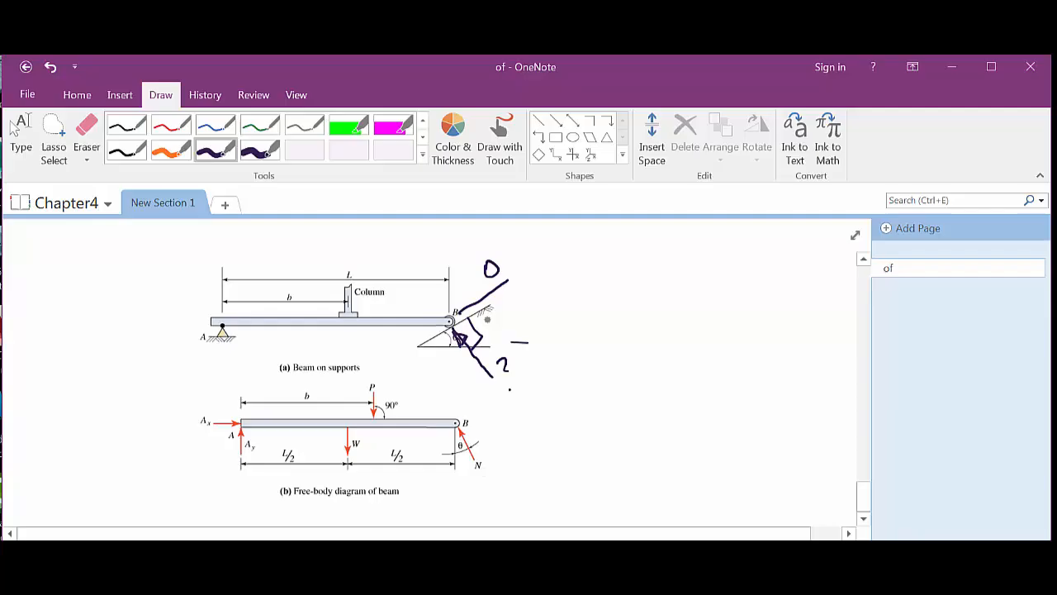
pyautogui.moveTo(479, 364); pyautogui.dragTo(493, 317)
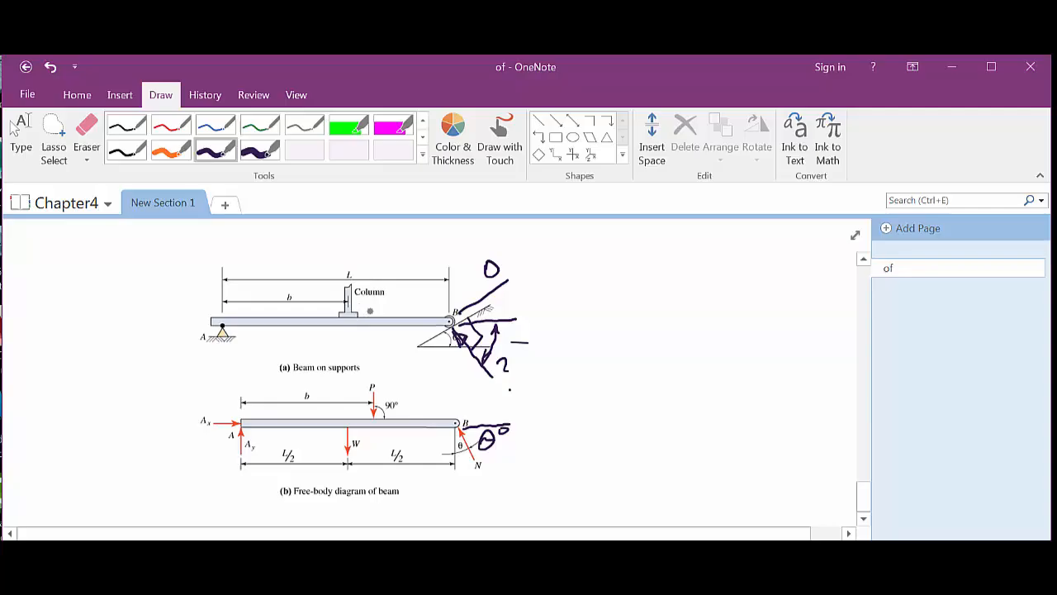
# - Circle the 90° angle label at load P on the free-body diagram
pyautogui.moveTo(377, 397); pyautogui.dragTo(405, 416)
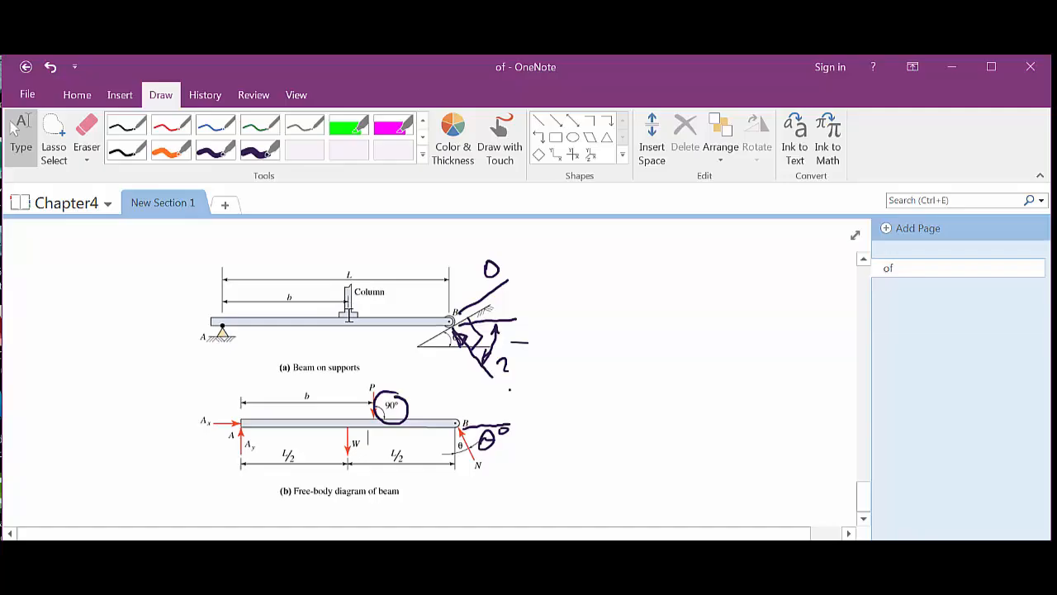
pyautogui.moveTo(320, 474)
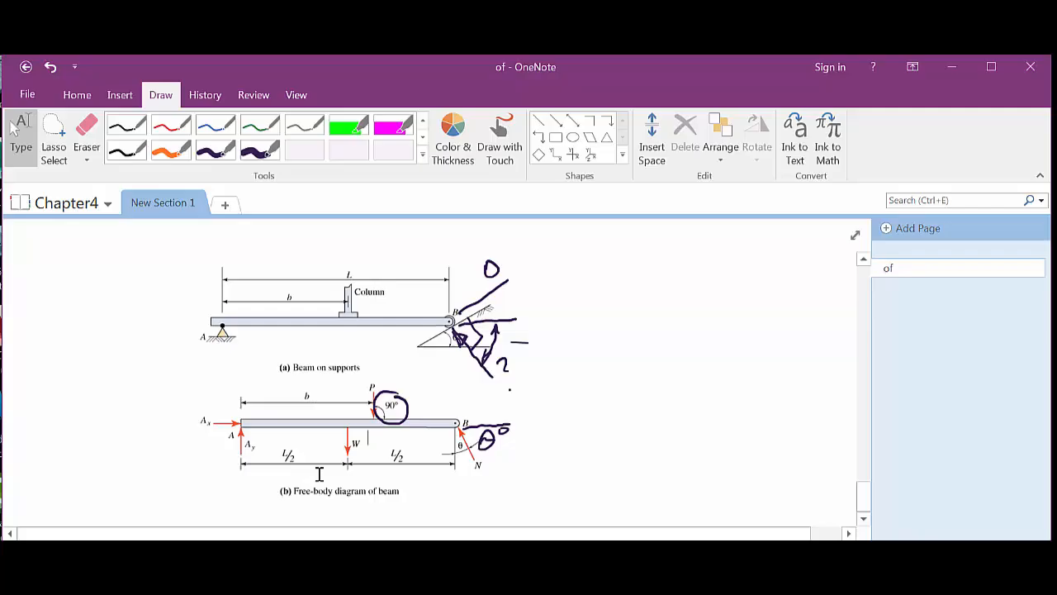